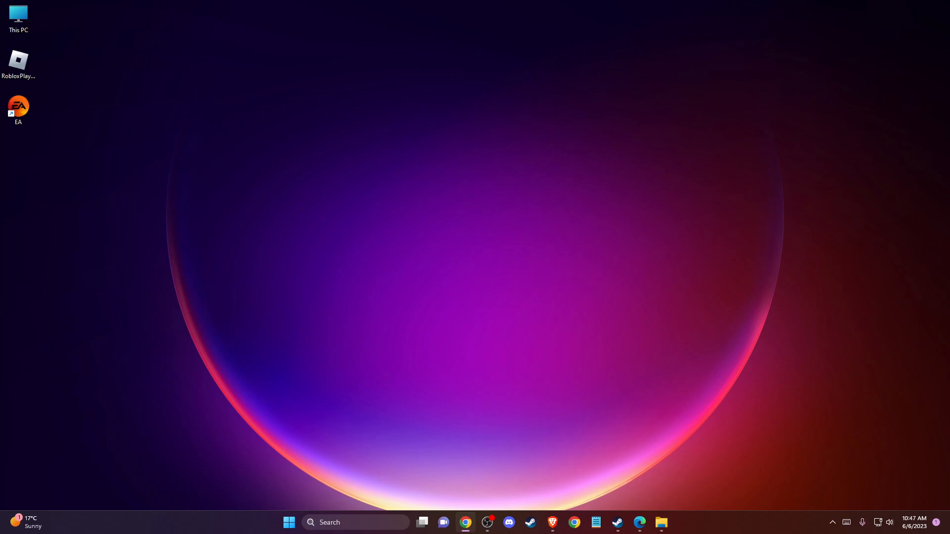
{"action": "mouse_move", "coordinate": [402, 333]}
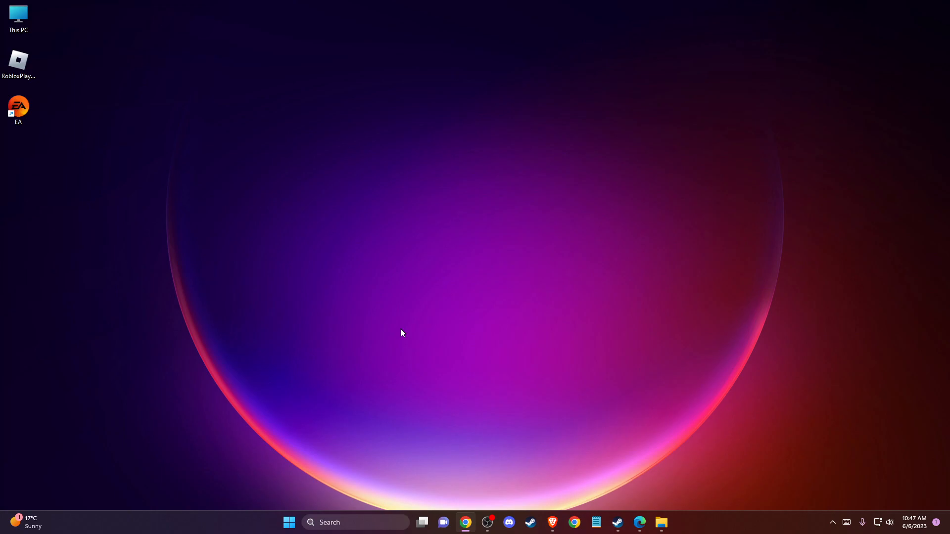
{"action": "mouse_move", "coordinate": [331, 391]}
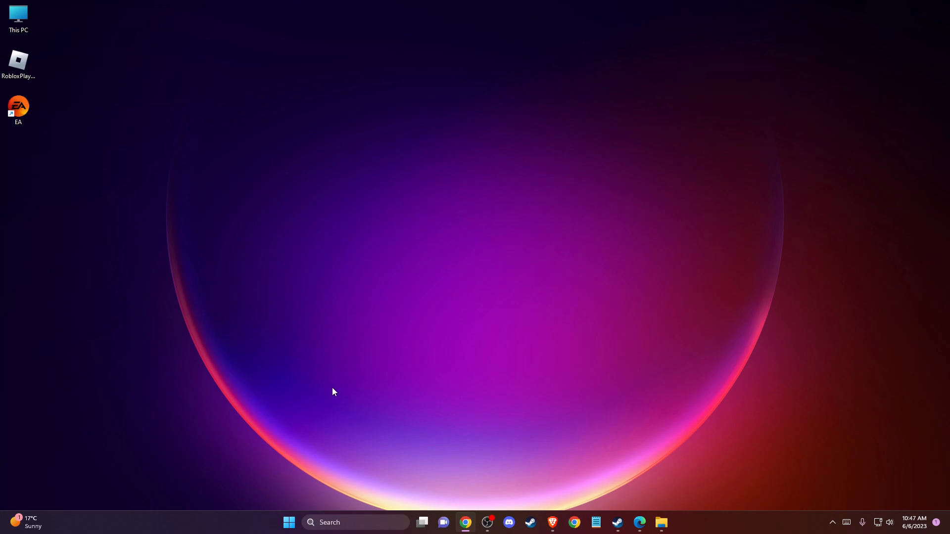
{"action": "mouse_move", "coordinate": [467, 323]}
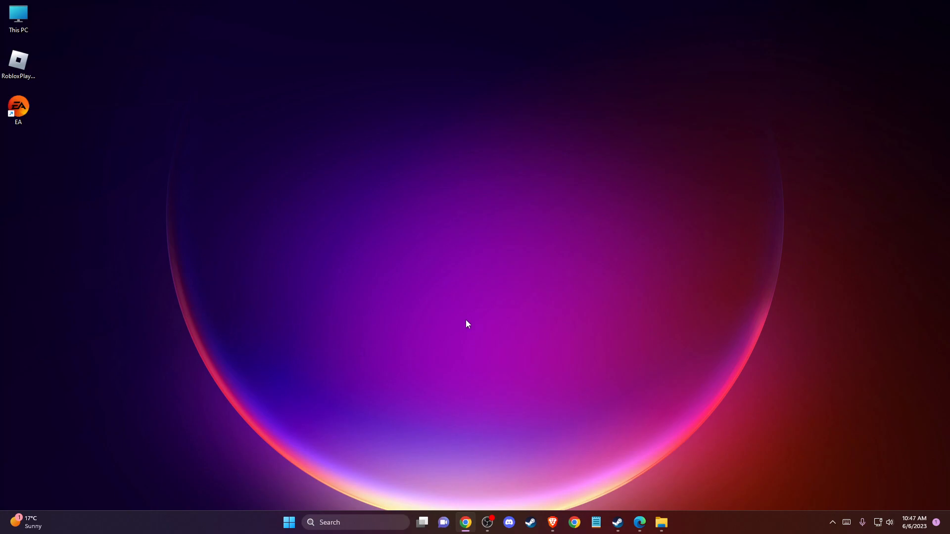
{"action": "mouse_move", "coordinate": [441, 352]}
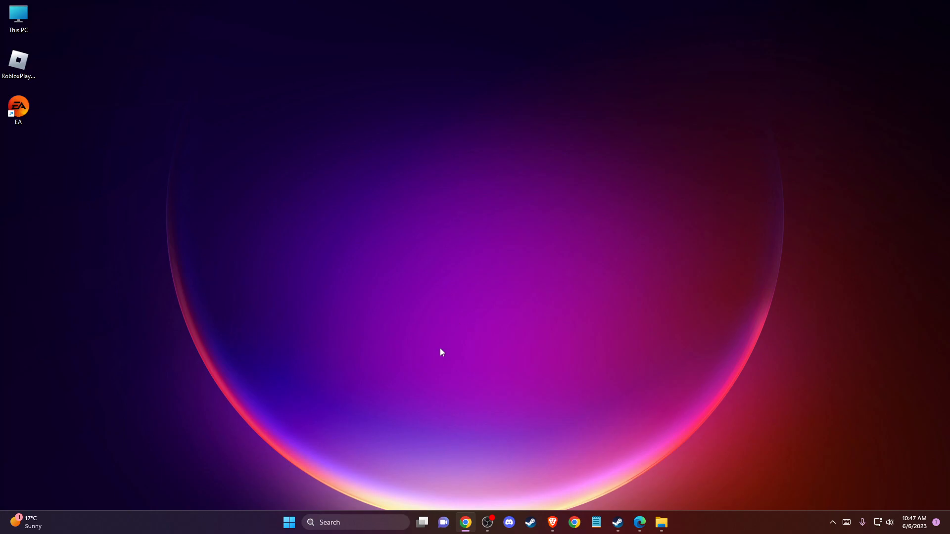
{"action": "mouse_move", "coordinate": [341, 522]}
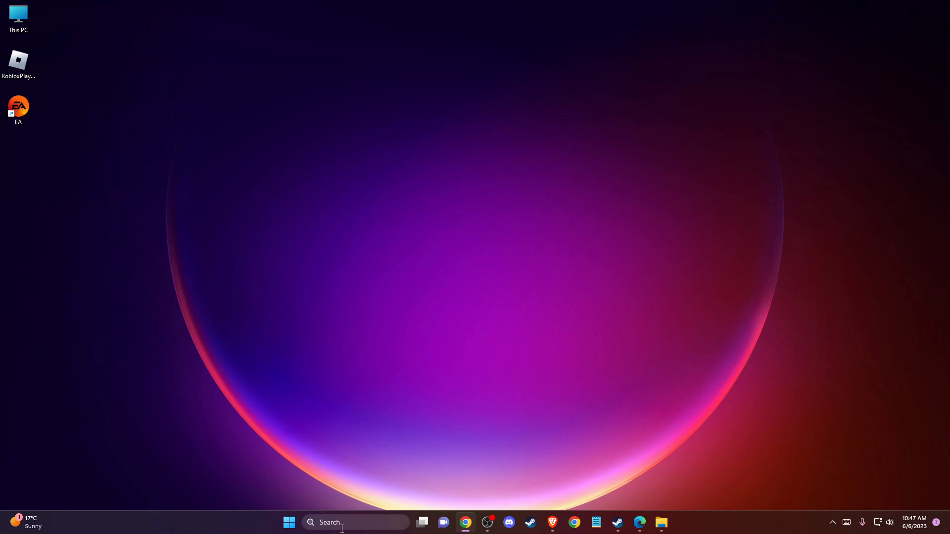
Check GeForce Experience for newer graphics driver versions.
{"action": "type", "text": "GEForce Experience"}
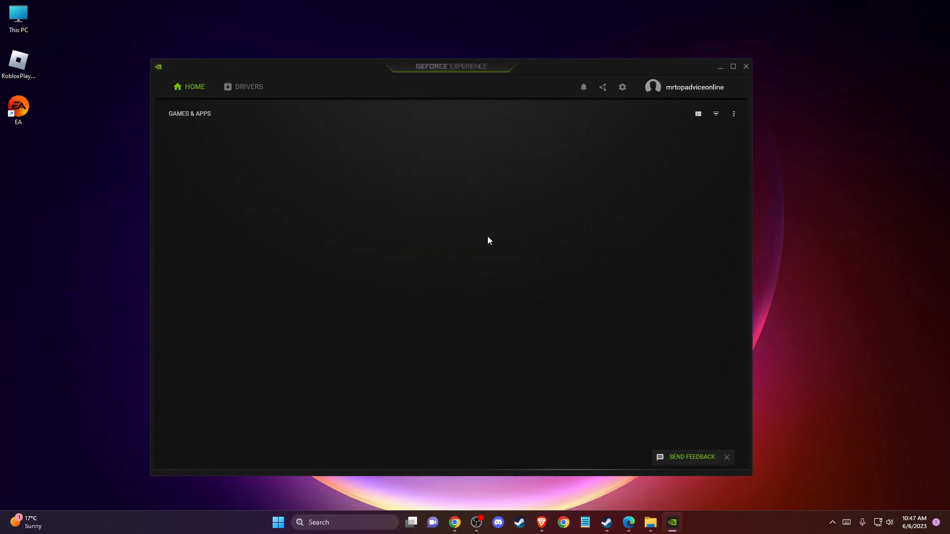
{"action": "left_click", "coordinate": [248, 86]}
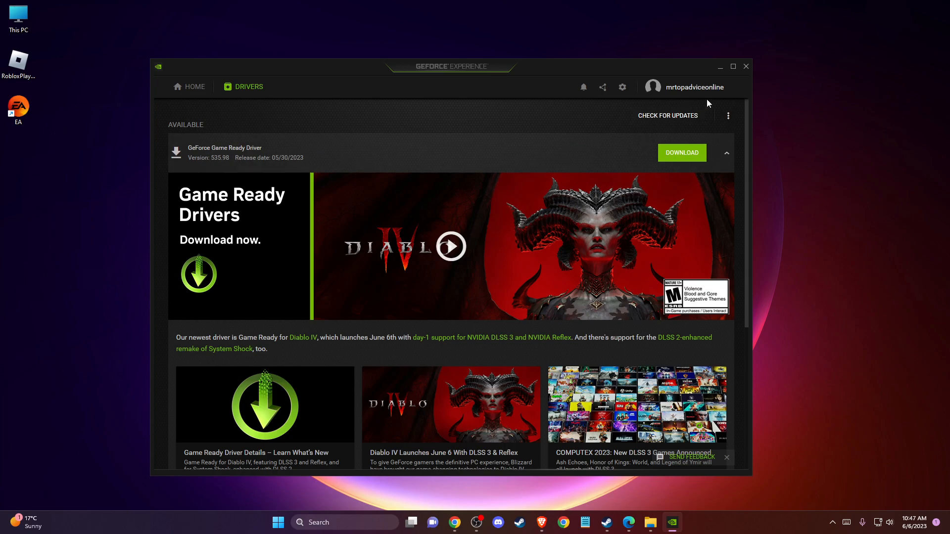
{"action": "left_click", "coordinate": [746, 66]}
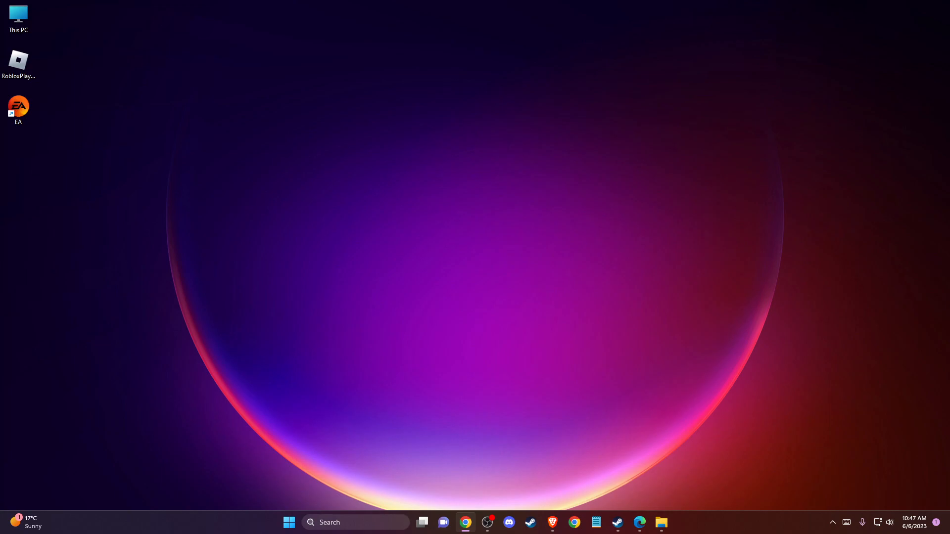
{"action": "mouse_move", "coordinate": [515, 296]}
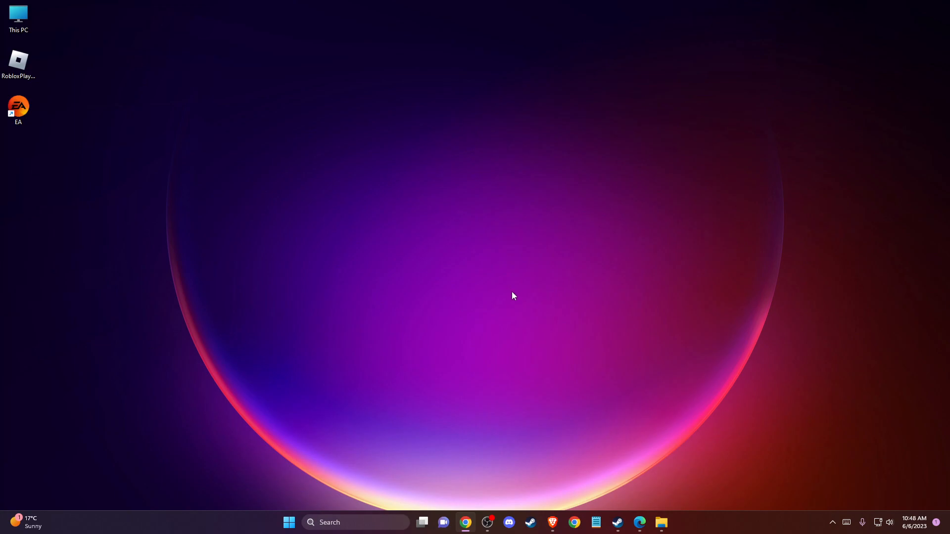
{"action": "mouse_move", "coordinate": [485, 289]}
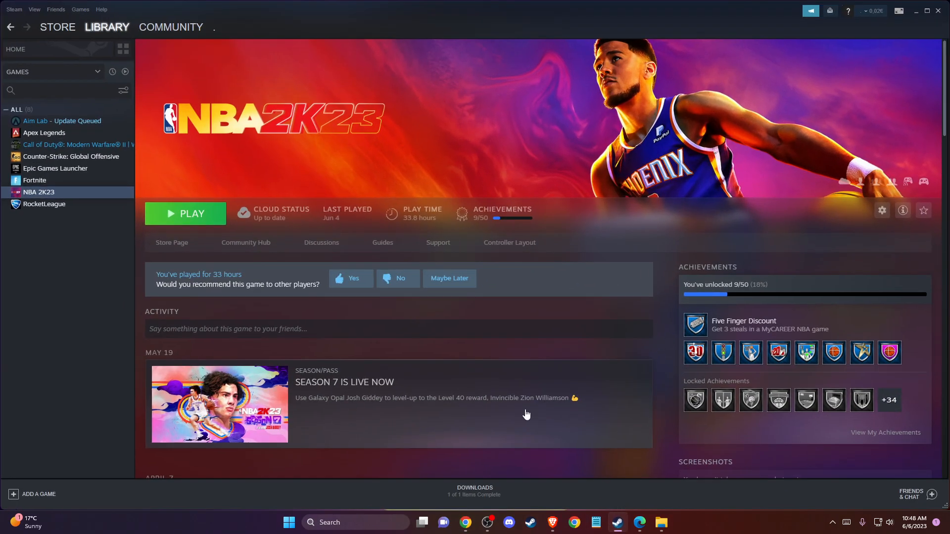
{"action": "mouse_move", "coordinate": [44, 203]}
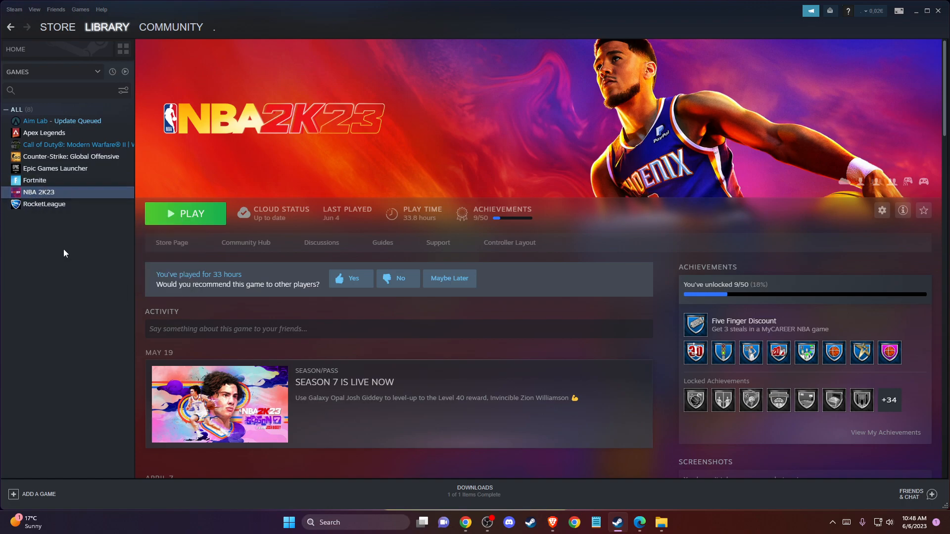
View NBA 2K23's Local Files properties in Steam, then close the properties.
{"action": "left_click", "coordinate": [881, 211]}
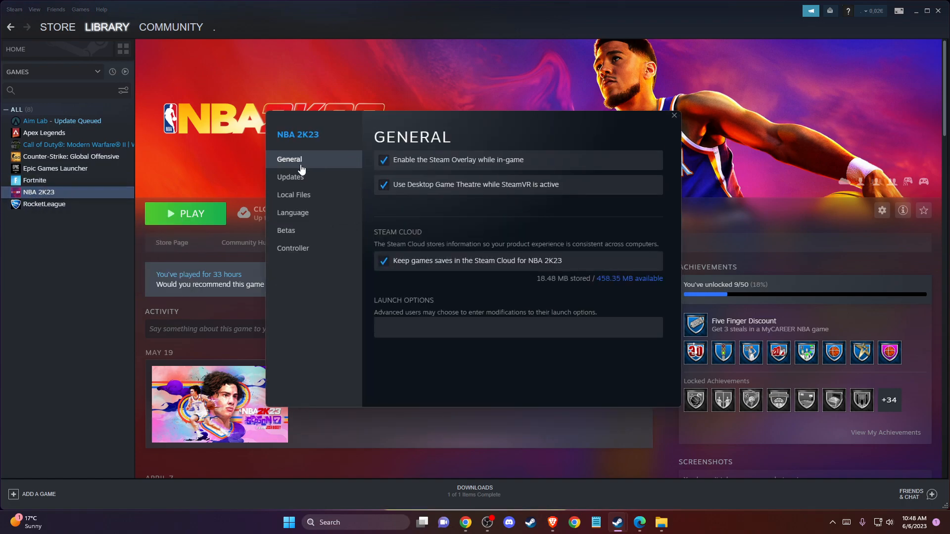
{"action": "left_click", "coordinate": [293, 195]}
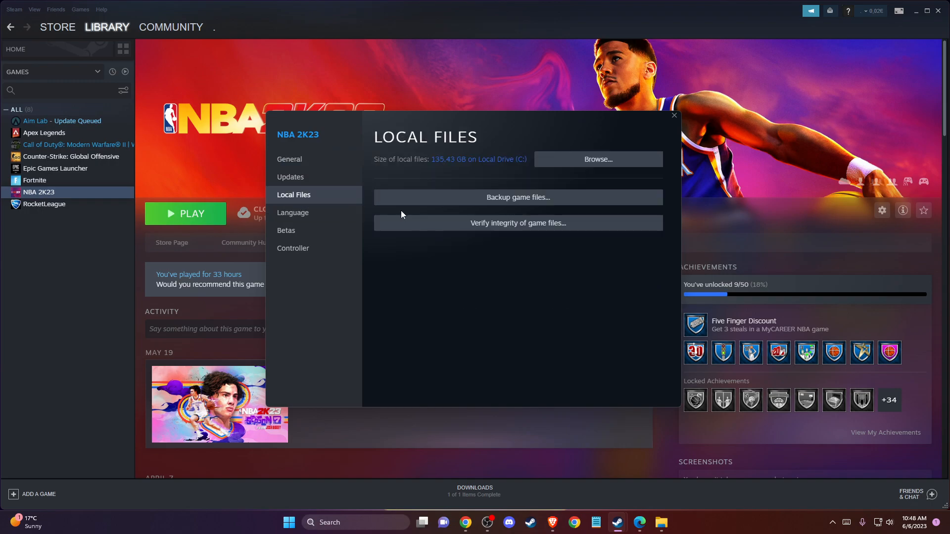
{"action": "mouse_move", "coordinate": [512, 223]}
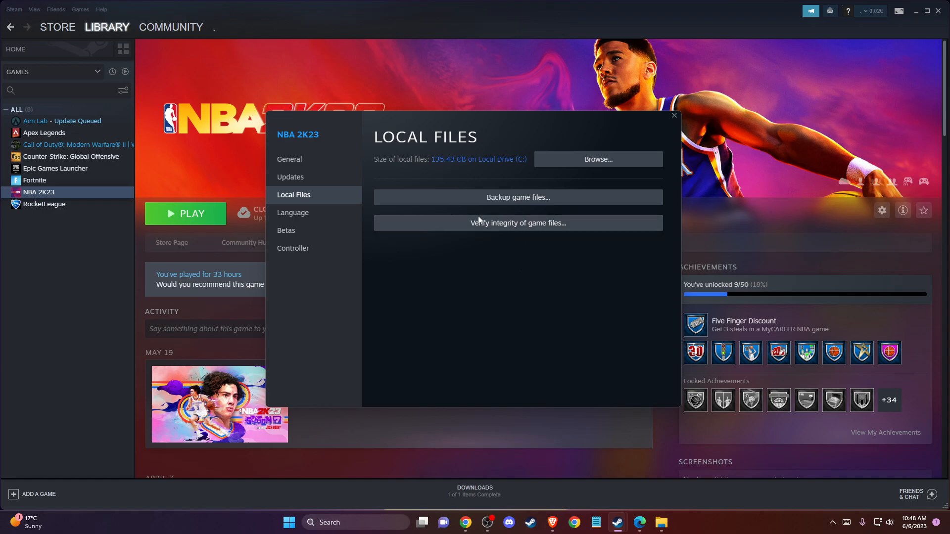
{"action": "mouse_move", "coordinate": [390, 275]}
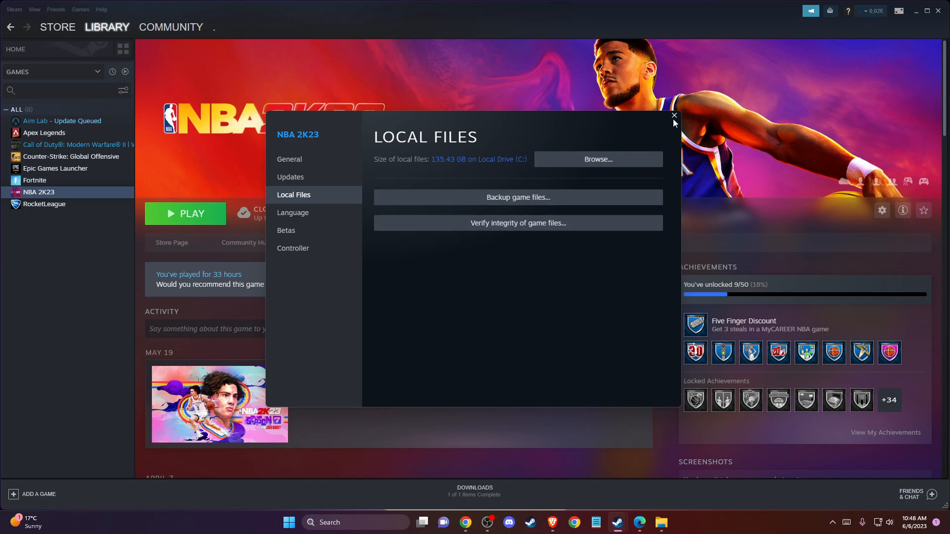
{"action": "left_click", "coordinate": [673, 115]}
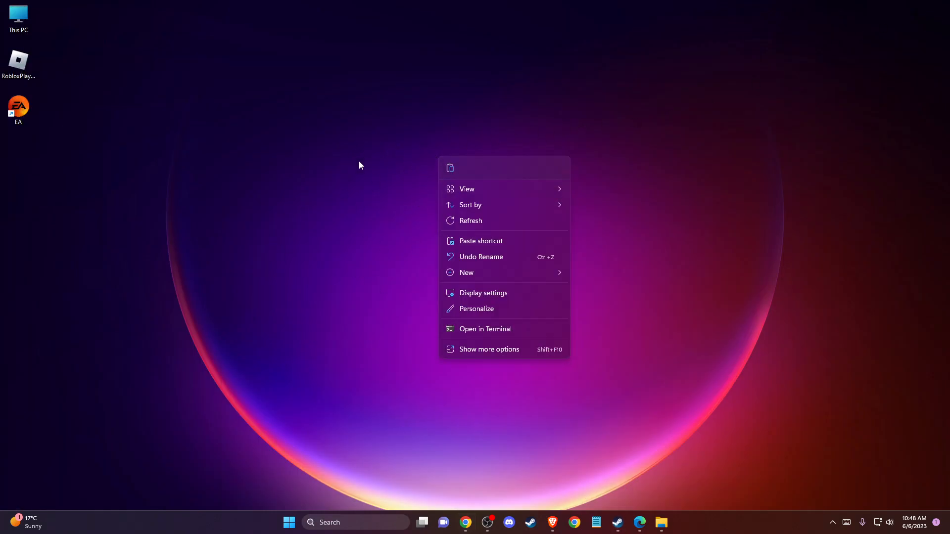
{"action": "mouse_move", "coordinate": [488, 349]}
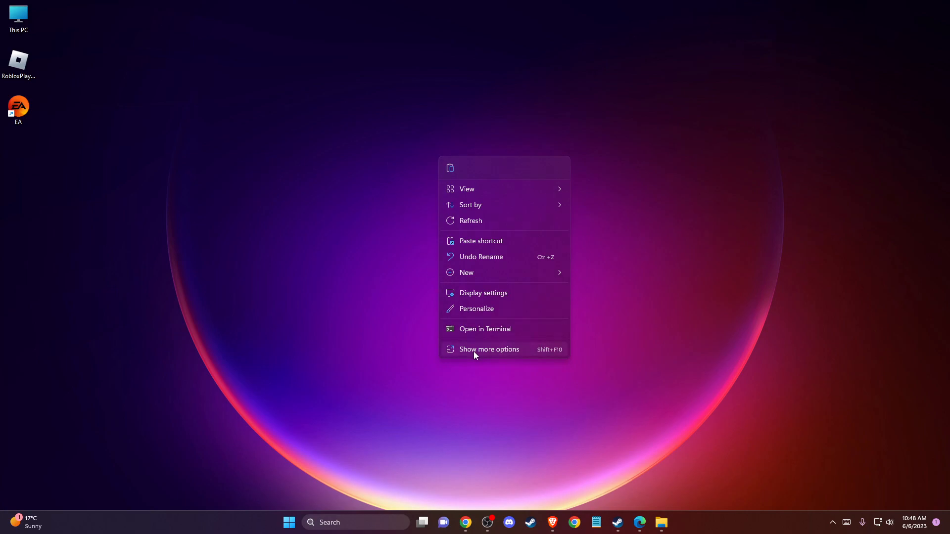
Launch NVIDIA Control Panel from the desktop's expanded right-click menu.
{"action": "left_click", "coordinate": [488, 349]}
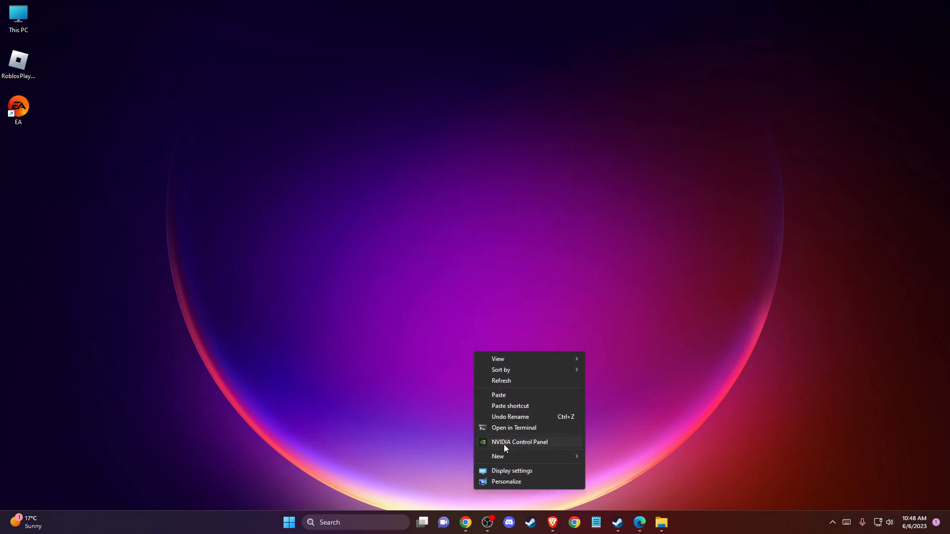
{"action": "left_click", "coordinate": [519, 442]}
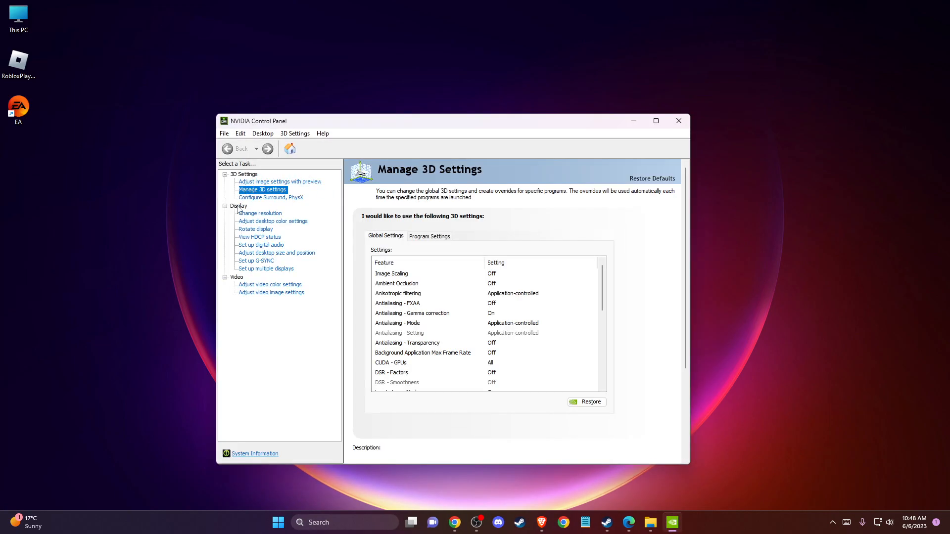
{"action": "mouse_move", "coordinate": [238, 209]}
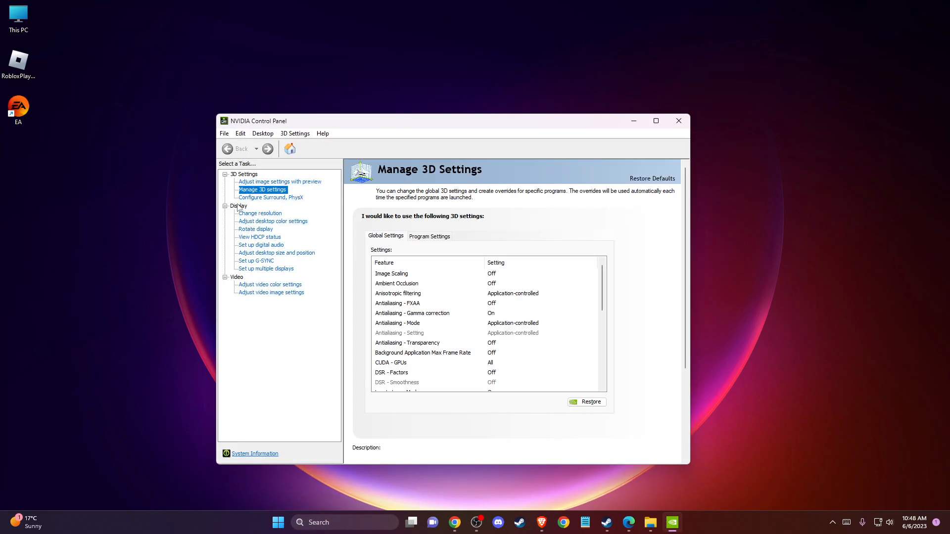
View the AOC display's 240Hz and 144Hz refresh rate options on the Change Resolution page.
{"action": "left_click", "coordinate": [259, 213]}
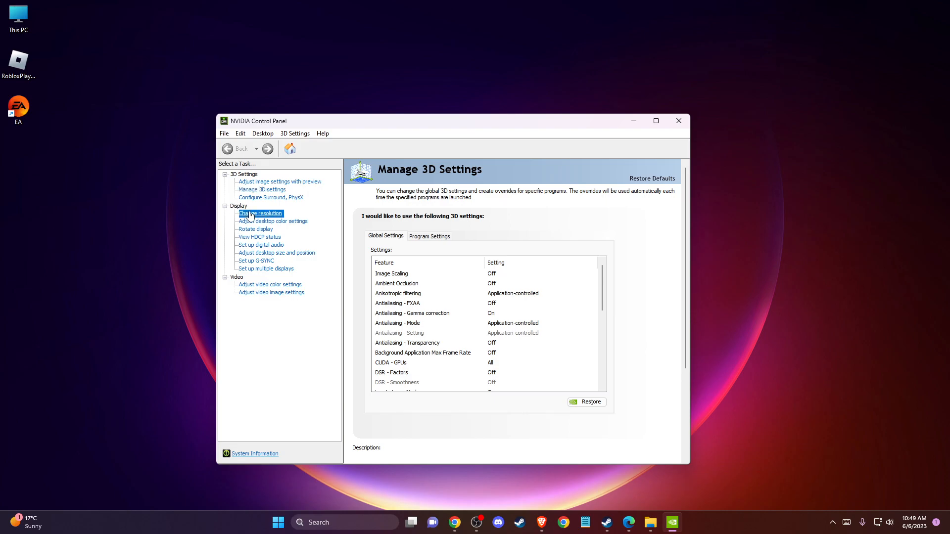
{"action": "left_click", "coordinate": [261, 214]}
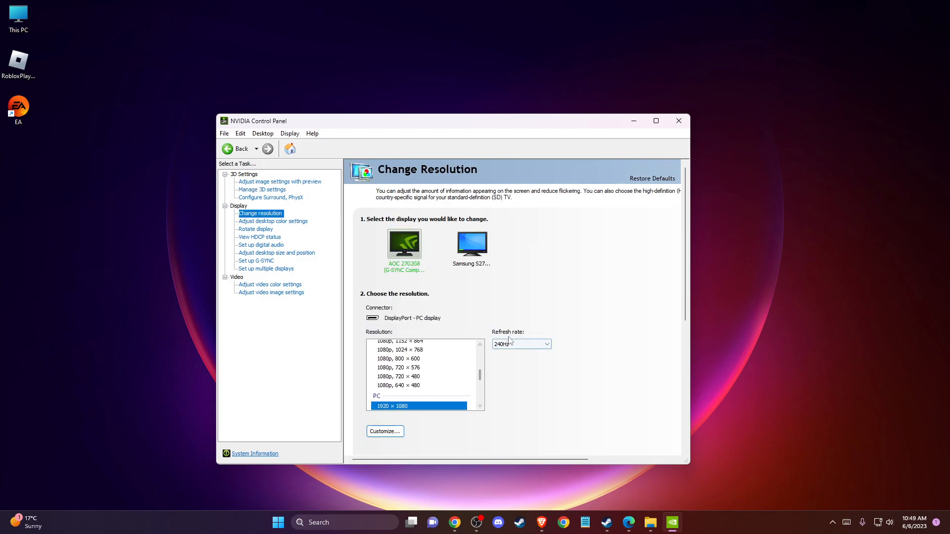
{"action": "left_click", "coordinate": [544, 343]}
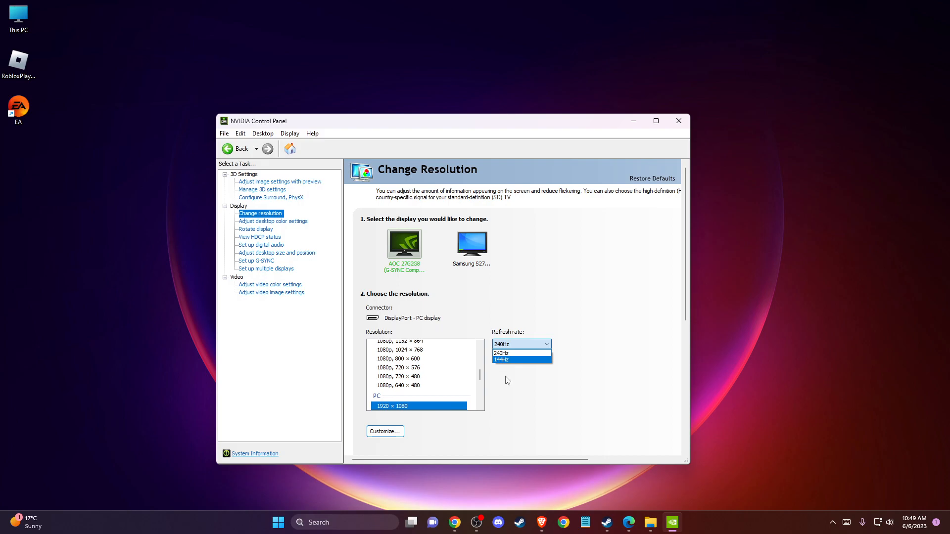
{"action": "left_click", "coordinate": [500, 352]}
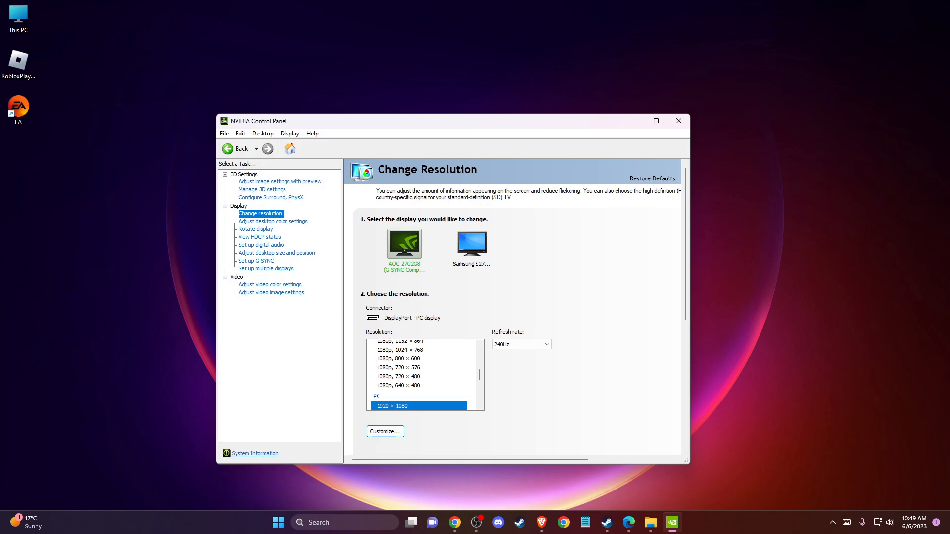
{"action": "mouse_move", "coordinate": [305, 199]}
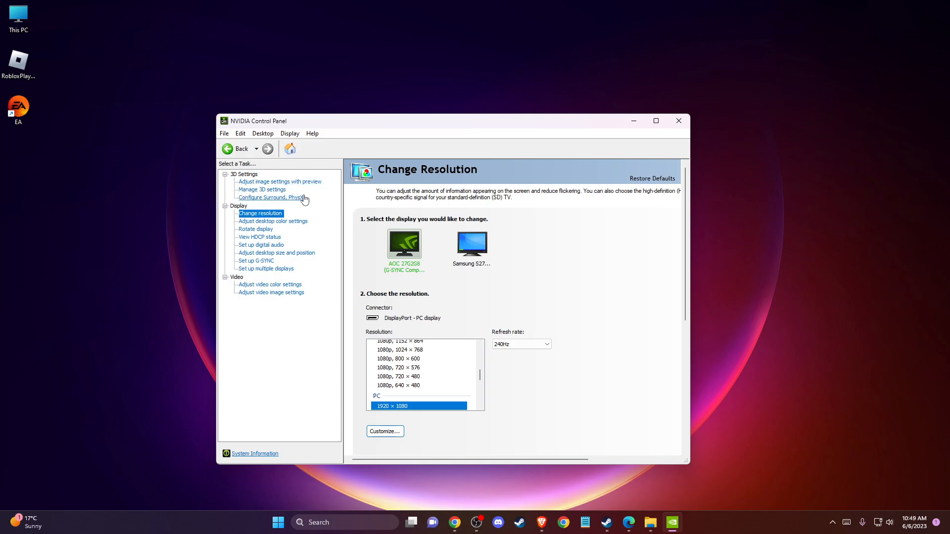
{"action": "mouse_move", "coordinate": [261, 190]}
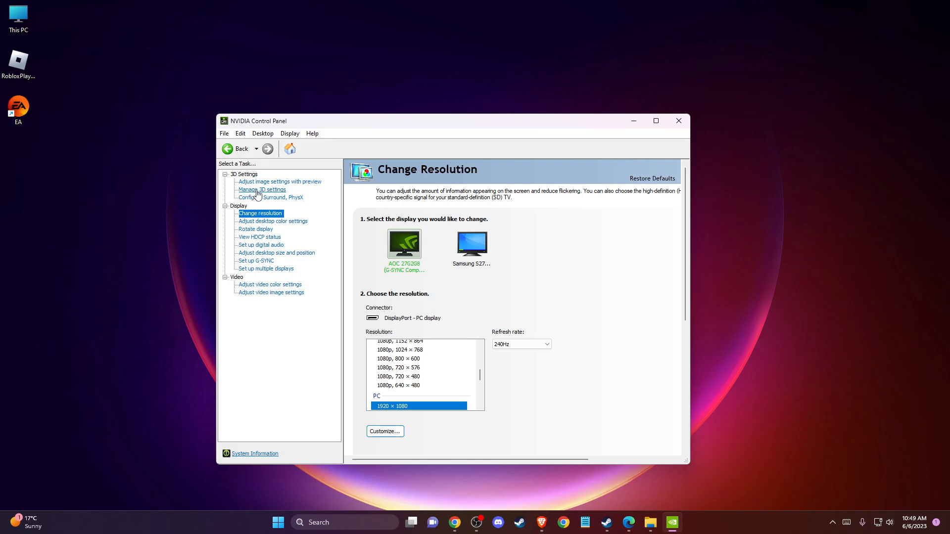
Set Vertical sync to On in Global 3D Settings and answer the apply-changes prompt.
{"action": "left_click", "coordinate": [262, 189]}
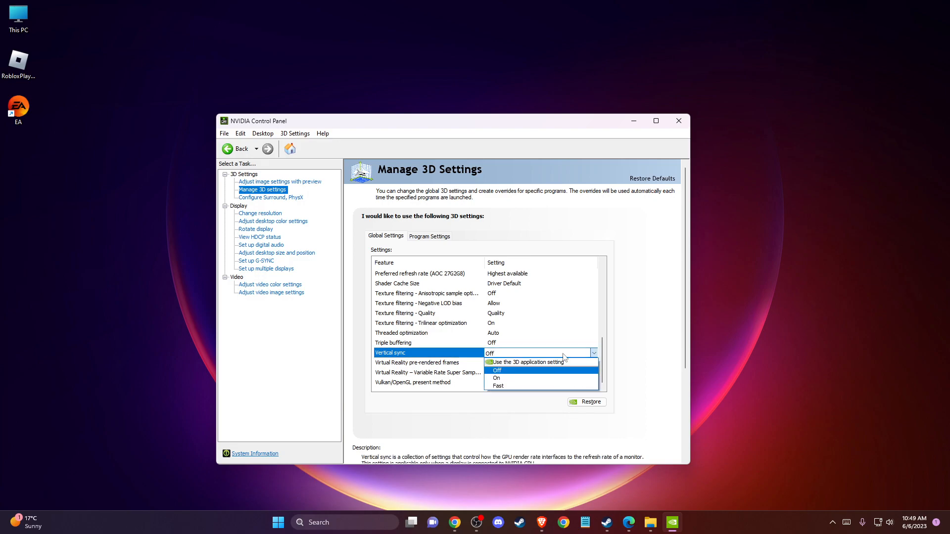
{"action": "left_click", "coordinate": [496, 378]}
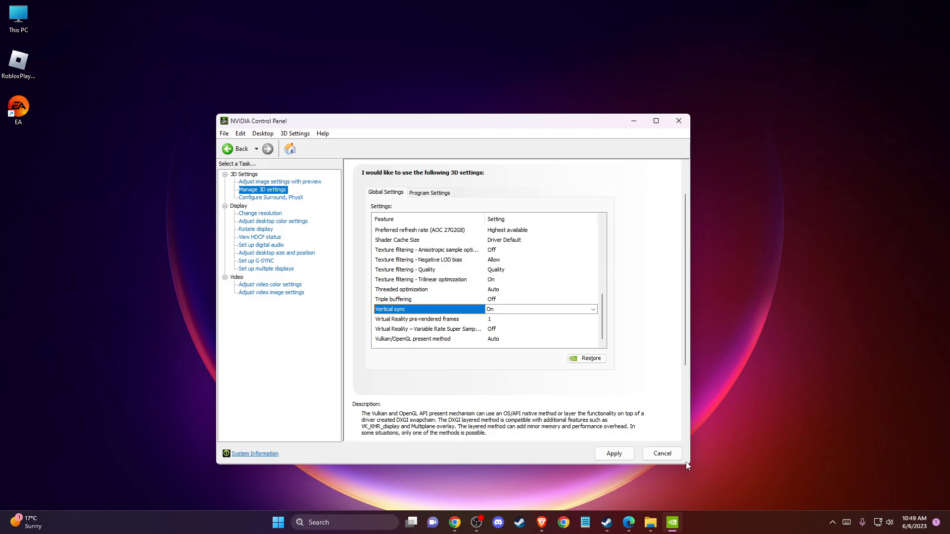
{"action": "left_click", "coordinate": [661, 453]}
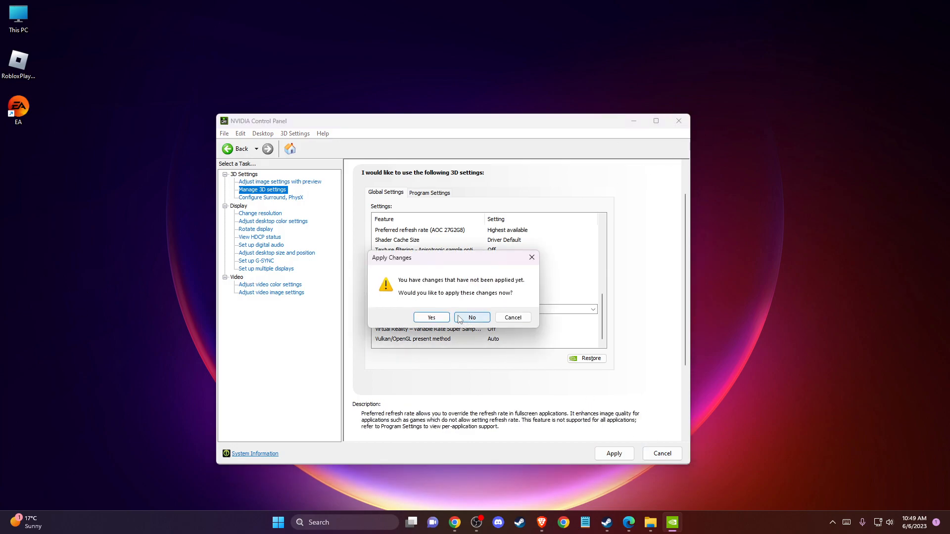
{"action": "left_click", "coordinate": [470, 317]}
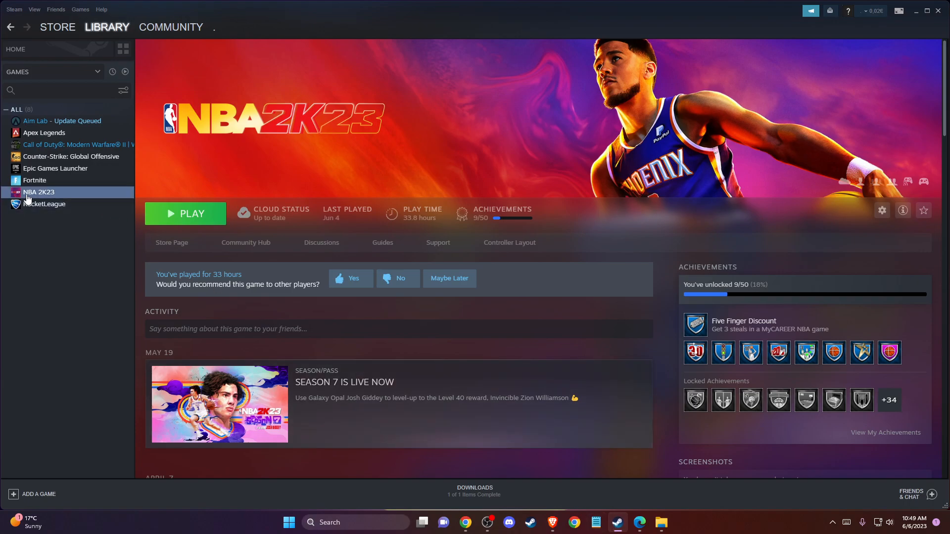
Set NBA 2K23's launch options to "-windowed -noborder".
{"action": "right_click", "coordinate": [39, 192]}
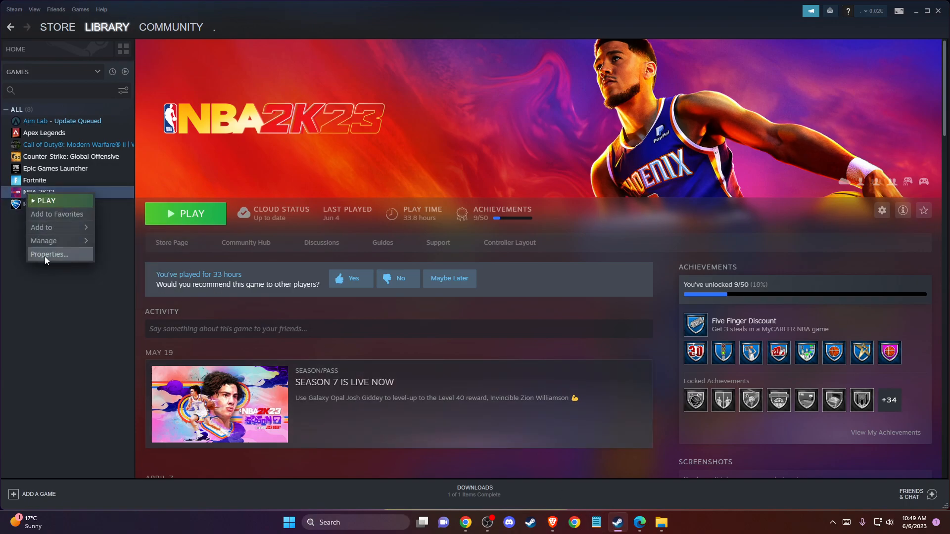
{"action": "left_click", "coordinate": [48, 253]}
{"action": "type", "text": "-"}
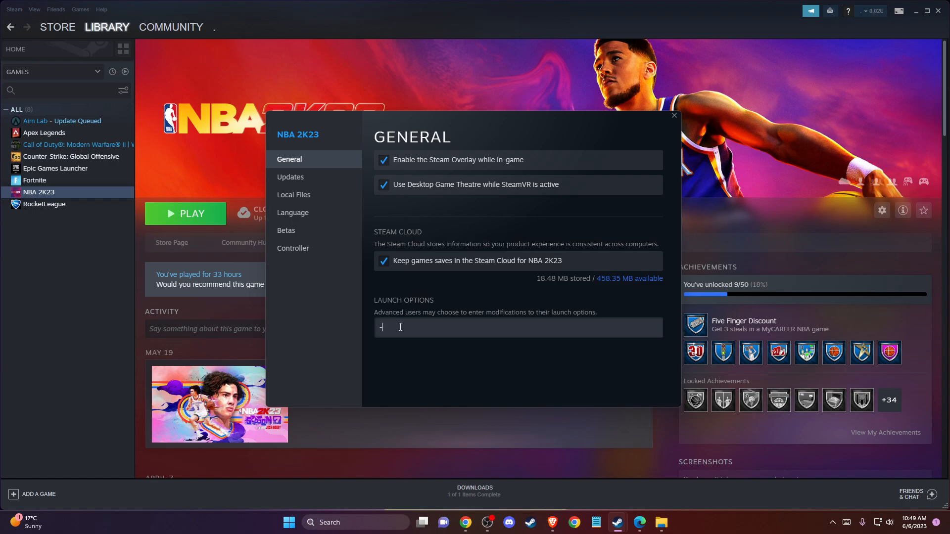
{"action": "type", "text": "windowed"}
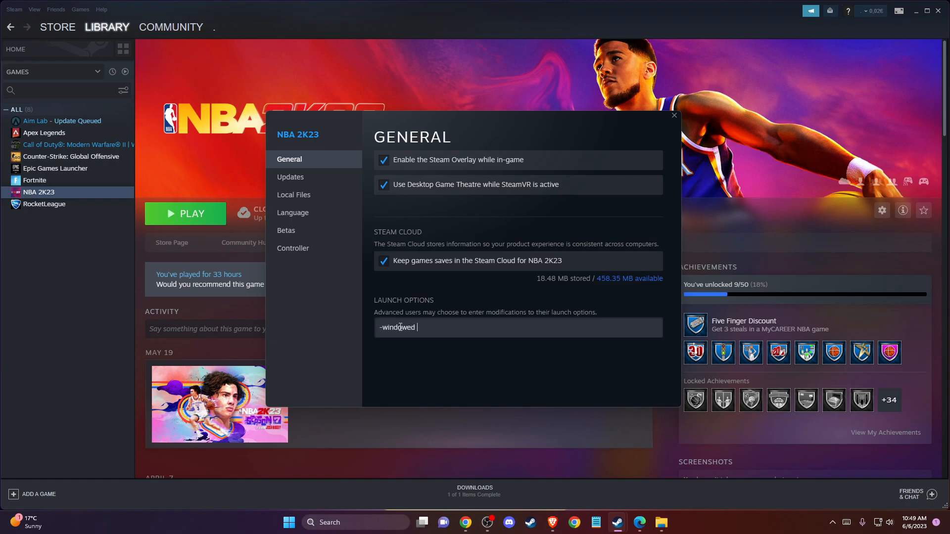
{"action": "type", "text": "-no"}
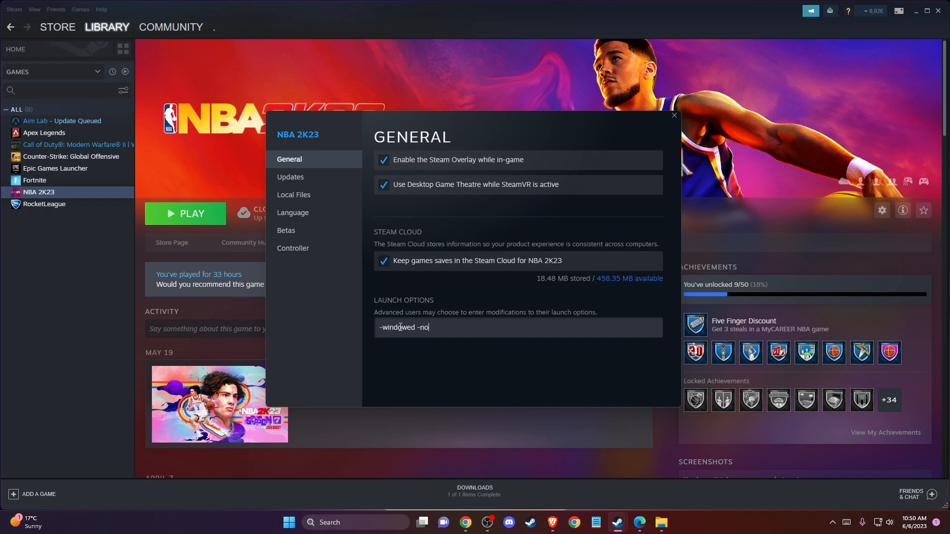
{"action": "type", "text": "border"}
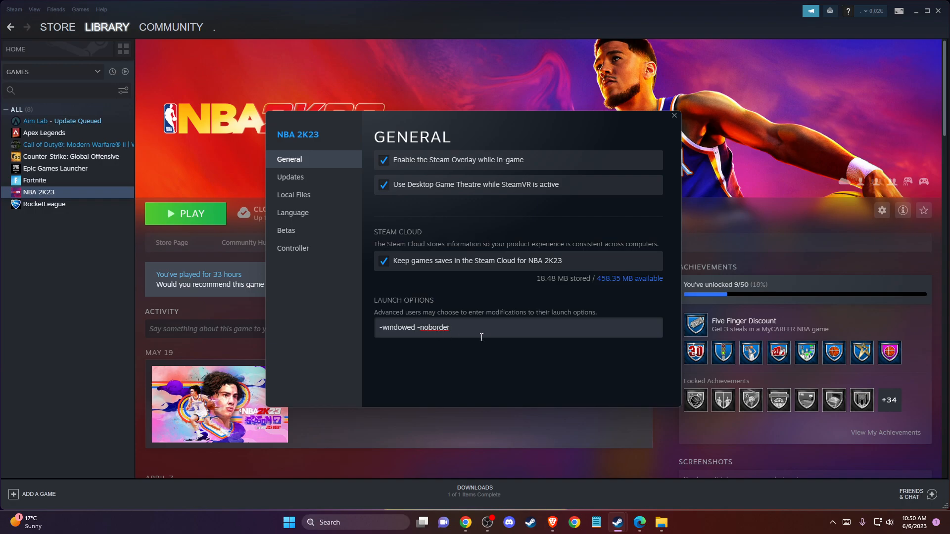
View the Local Files options, close the properties, and quit Steam.
{"action": "left_click", "coordinate": [294, 195]}
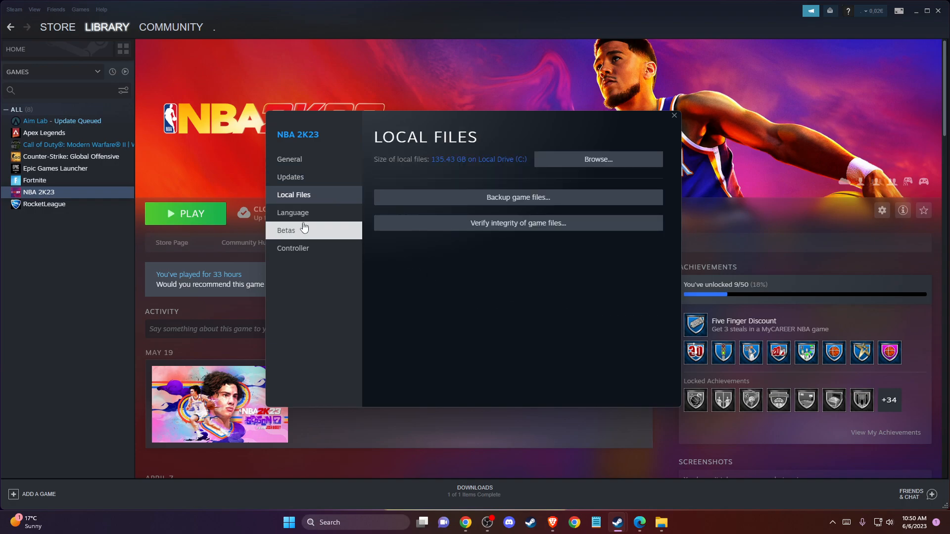
{"action": "left_click", "coordinate": [673, 115]}
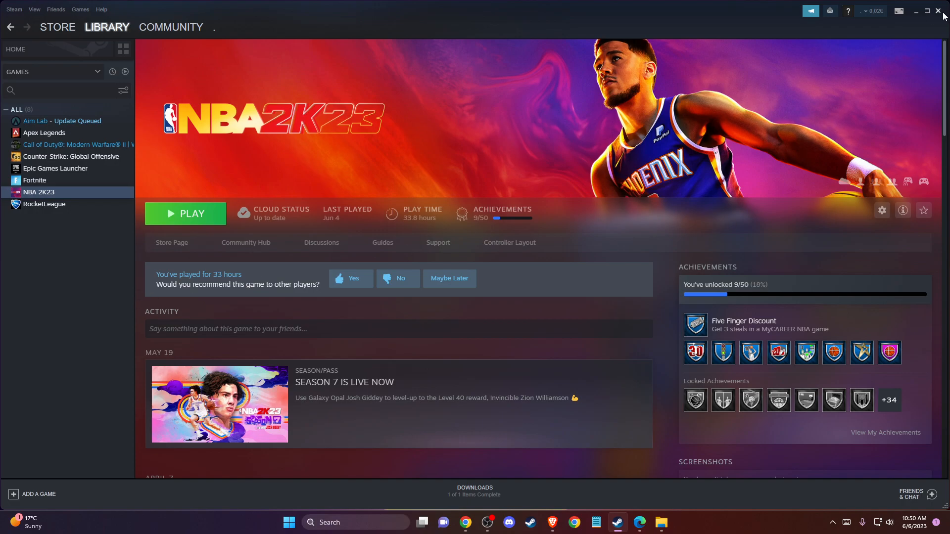
{"action": "left_click", "coordinate": [941, 11]}
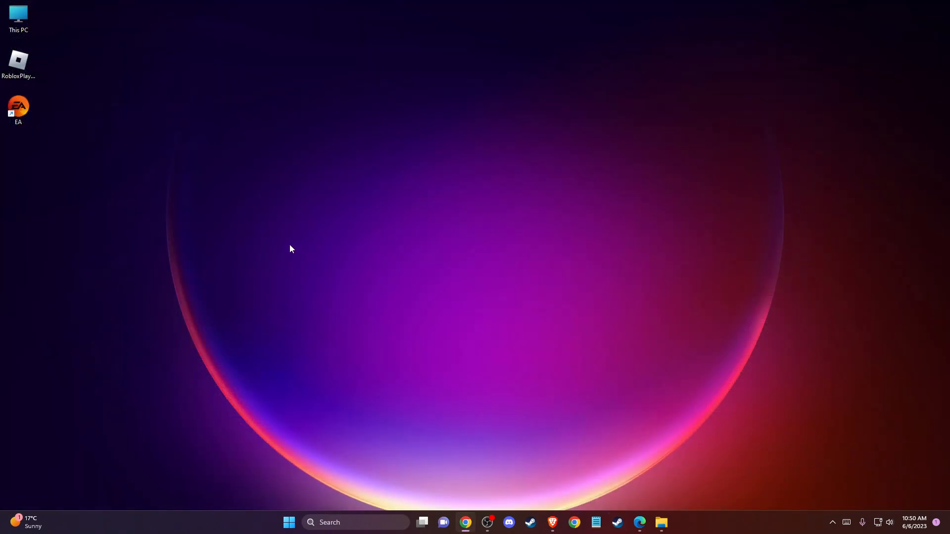